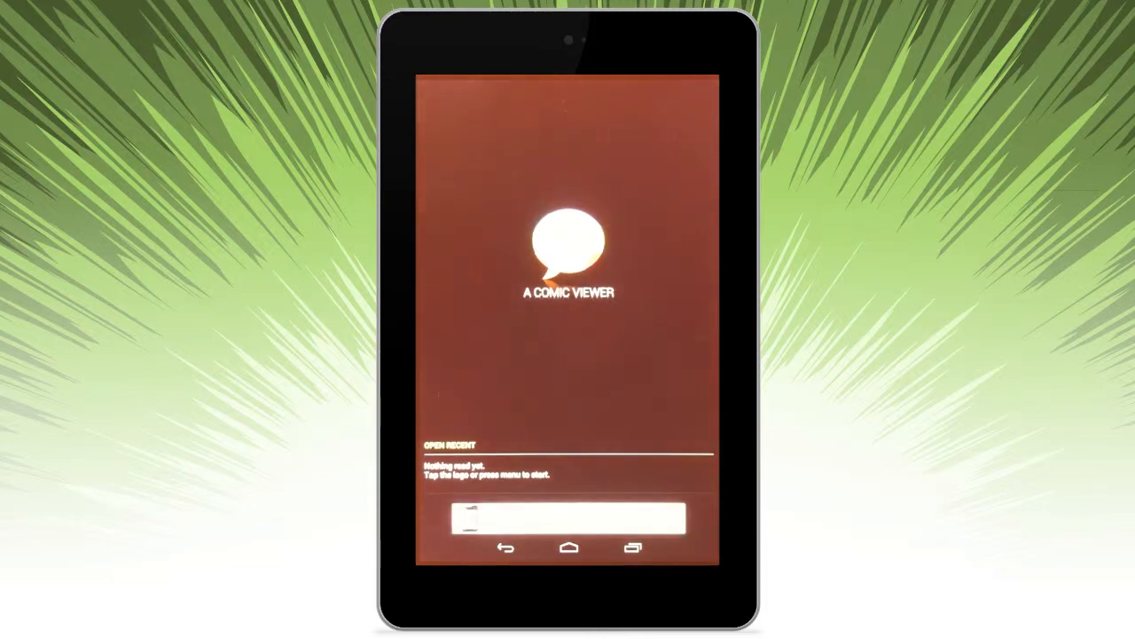
# Tap the start-screen logo to browse sdcard0 storage folders.
pyautogui.click(568, 244)
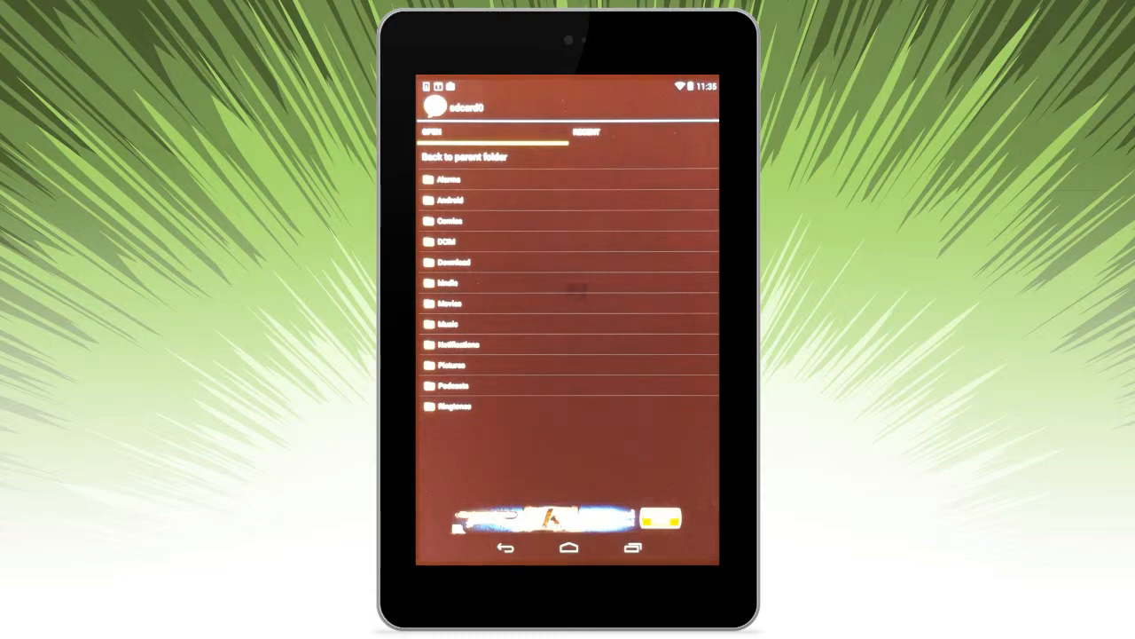
# Open the Comics folder and select the PS_Magazine Preventive Maintenance Monthly file.
pyautogui.click(450, 220)
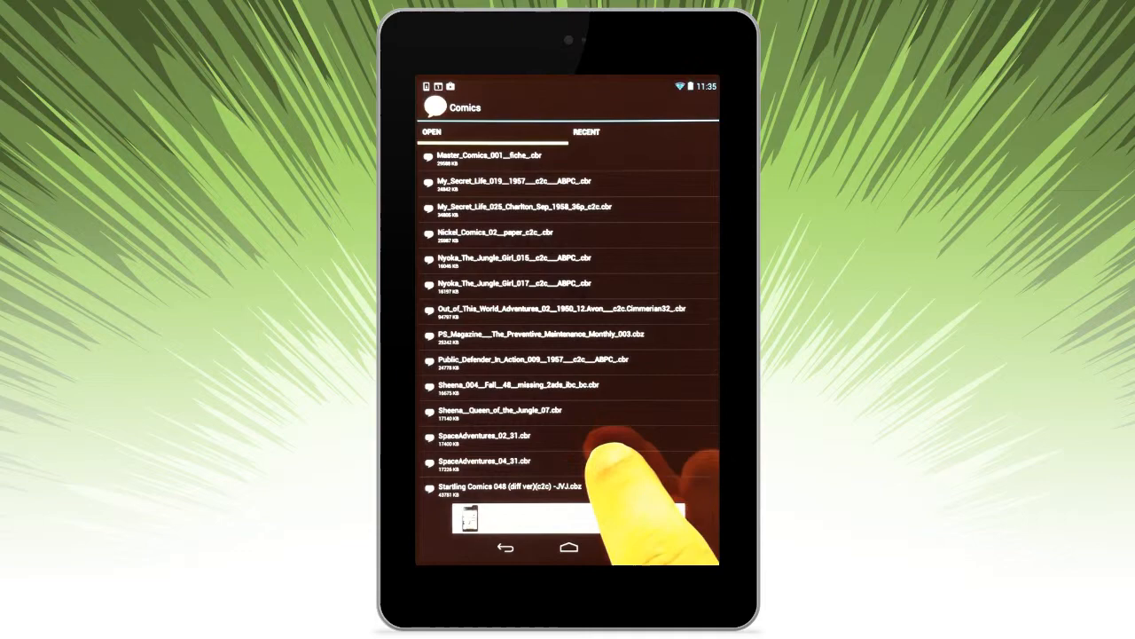
pyautogui.click(532, 337)
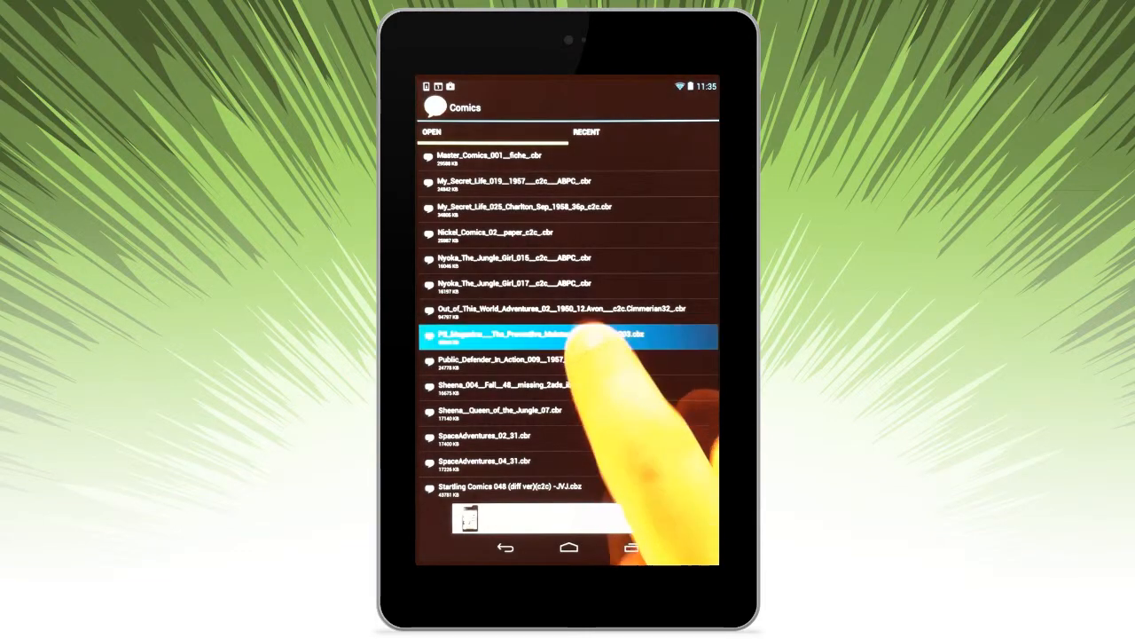
pyautogui.click(533, 336)
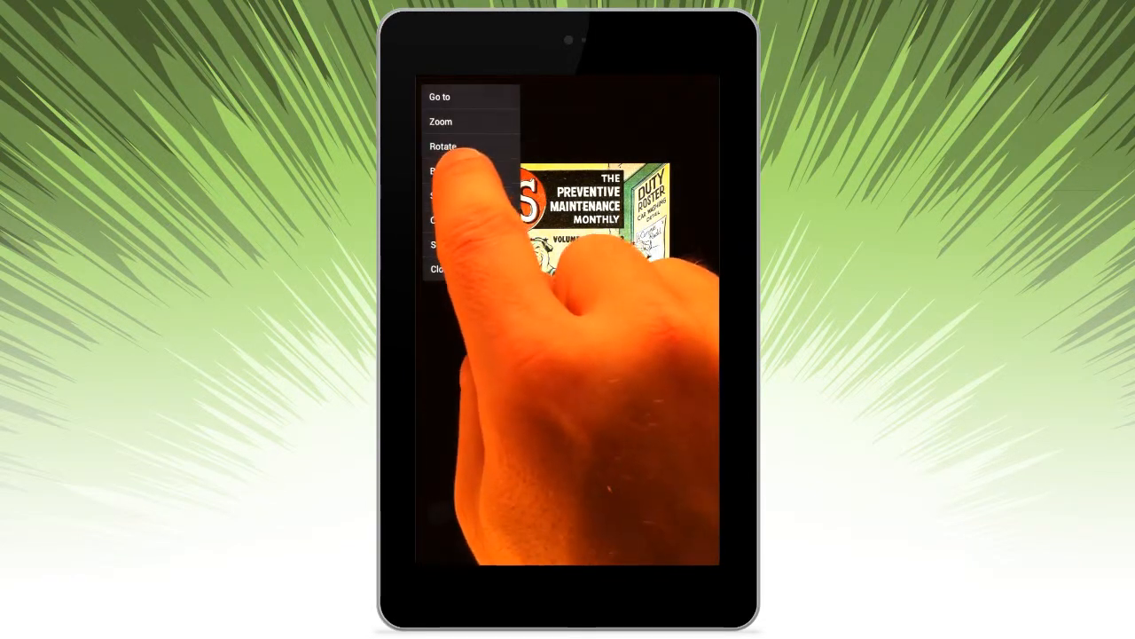
# Open the Go to page dialog with its thumbnails and numeric keypad.
pyautogui.click(439, 97)
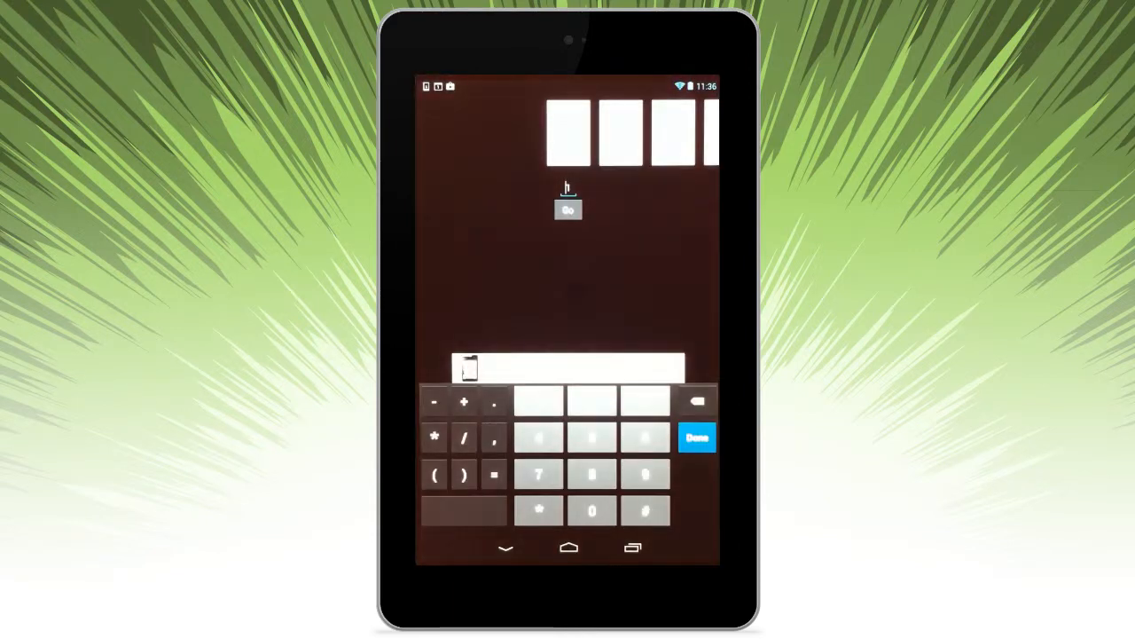